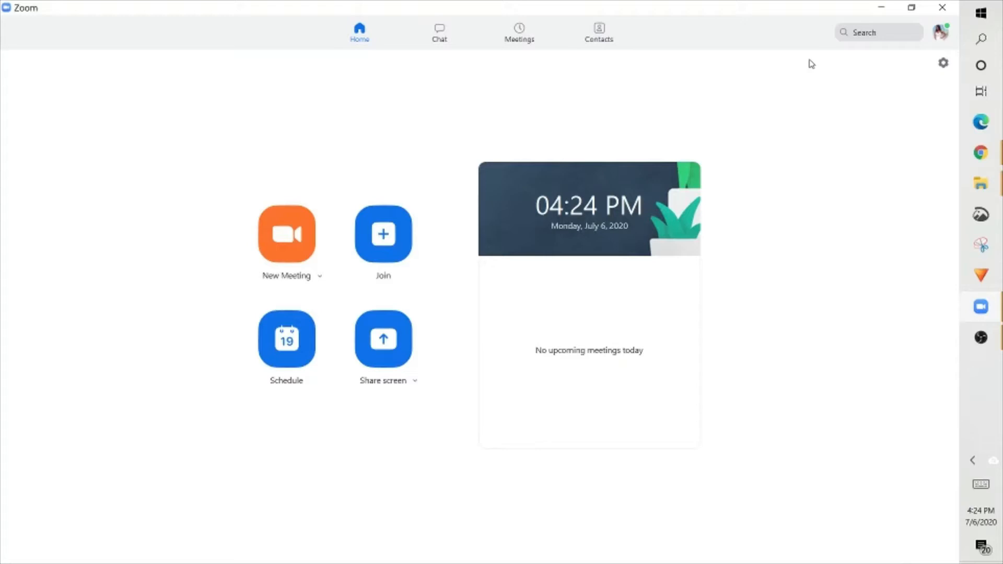
{"action": "mouse_move", "coordinate": [979, 307]}
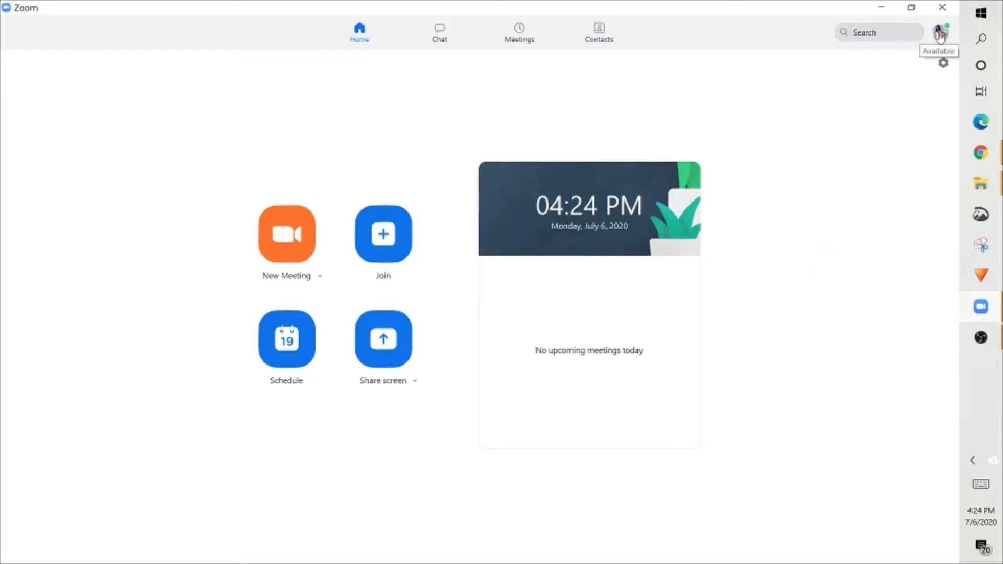
{"action": "mouse_move", "coordinate": [940, 8]}
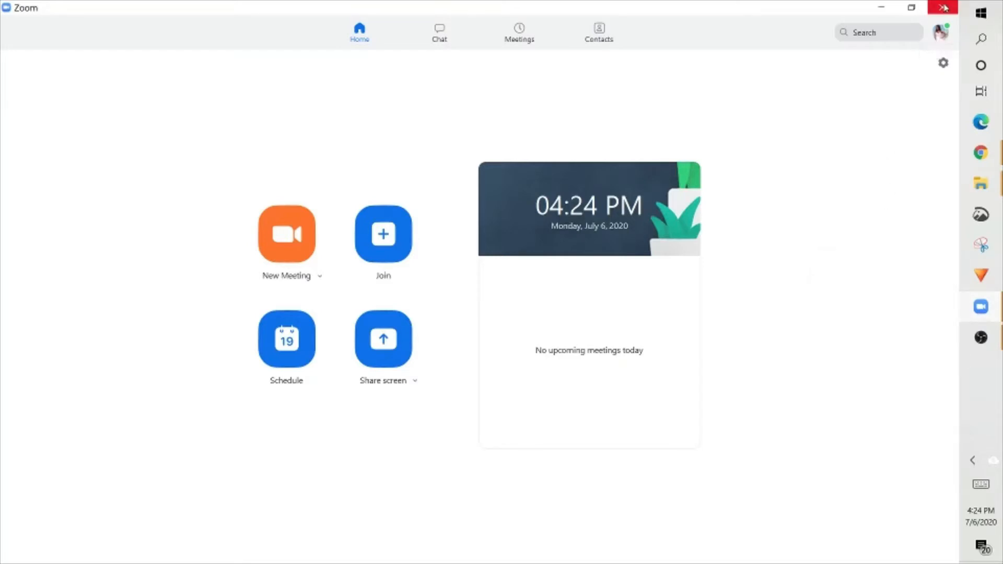
{"action": "mouse_move", "coordinate": [939, 51]}
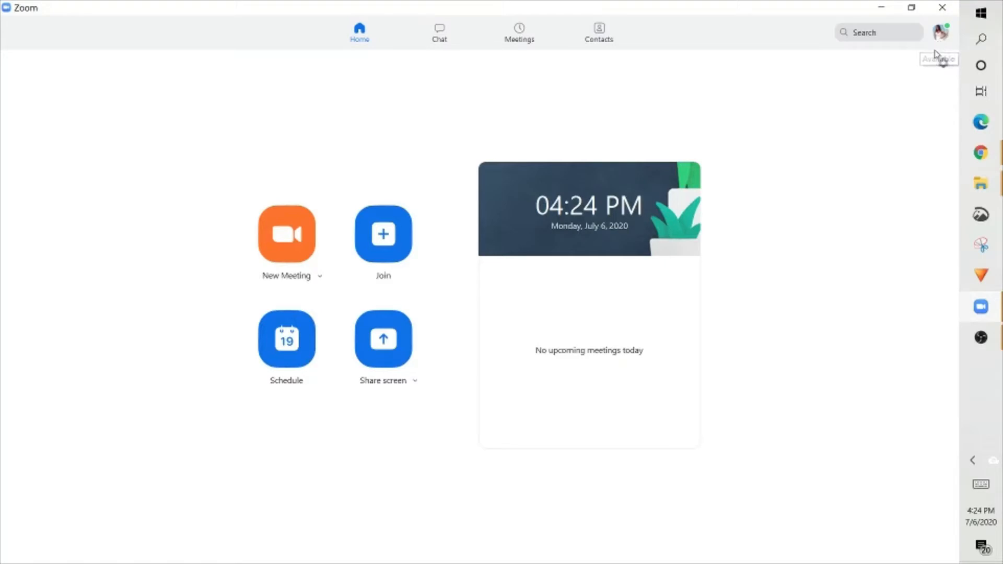
{"action": "mouse_move", "coordinate": [947, 73]}
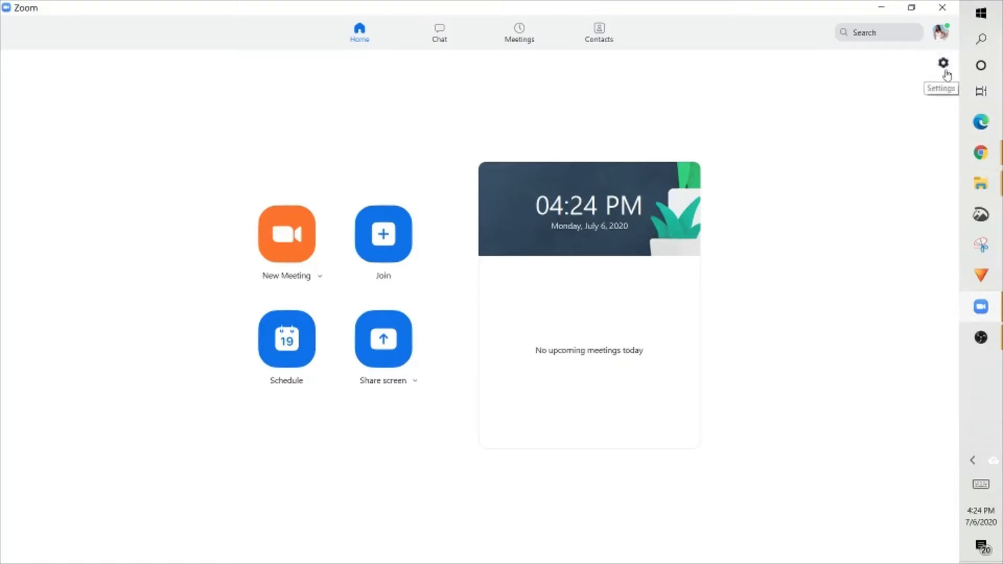
Go to the Virtual Background page of Zoom's Settings to see the background list
{"action": "left_click", "coordinate": [940, 64]}
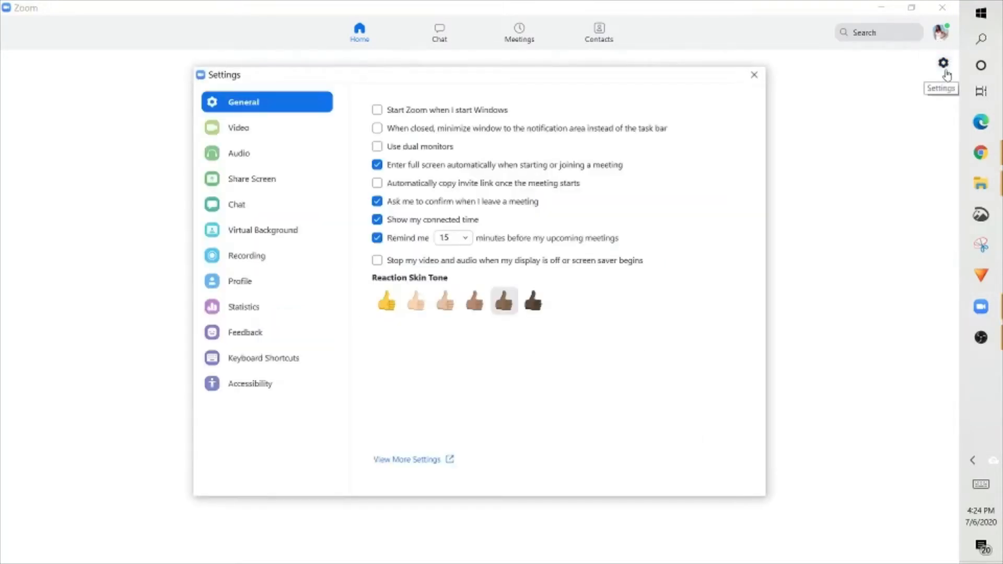
{"action": "mouse_move", "coordinate": [570, 118]}
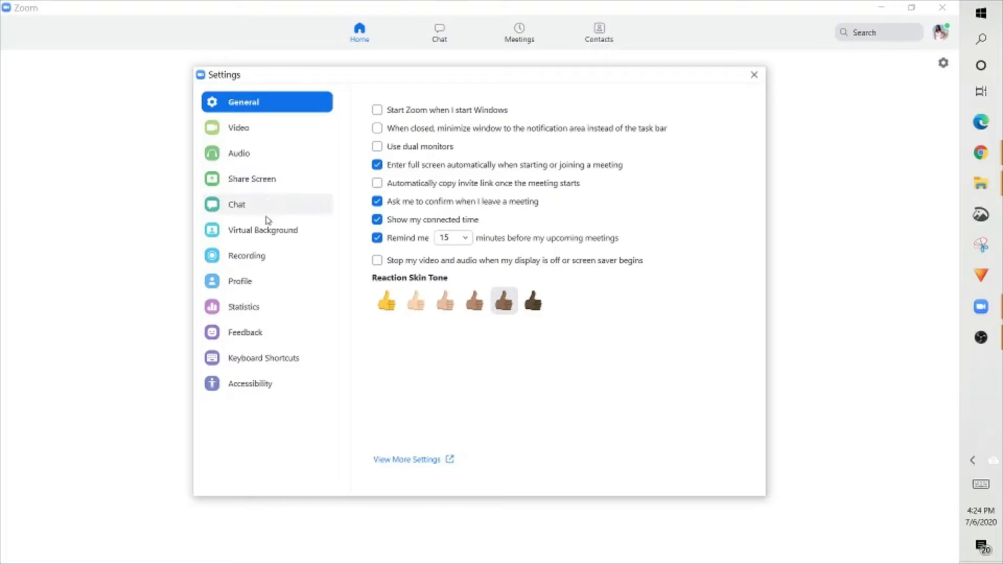
{"action": "mouse_move", "coordinate": [266, 239]}
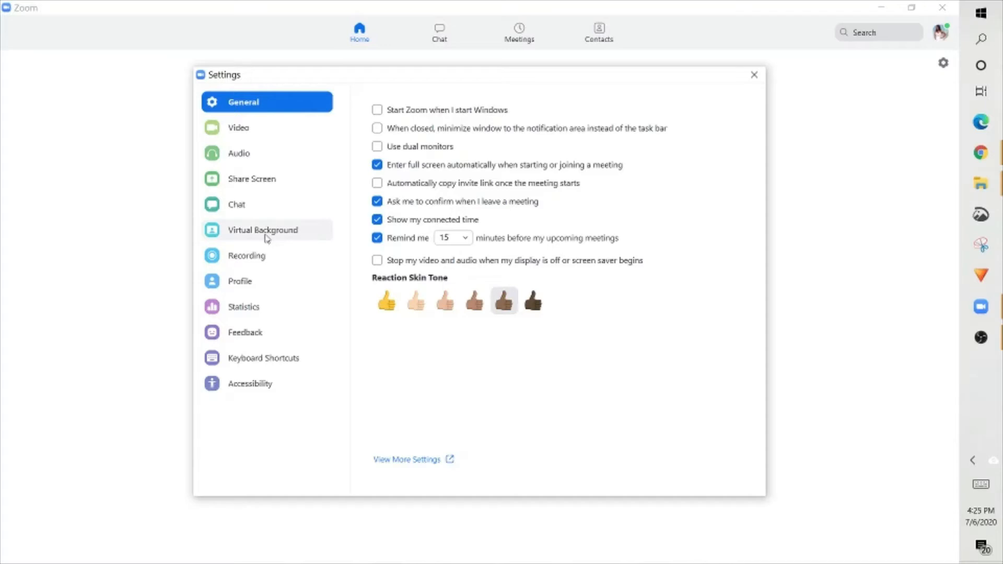
{"action": "left_click", "coordinate": [263, 229]}
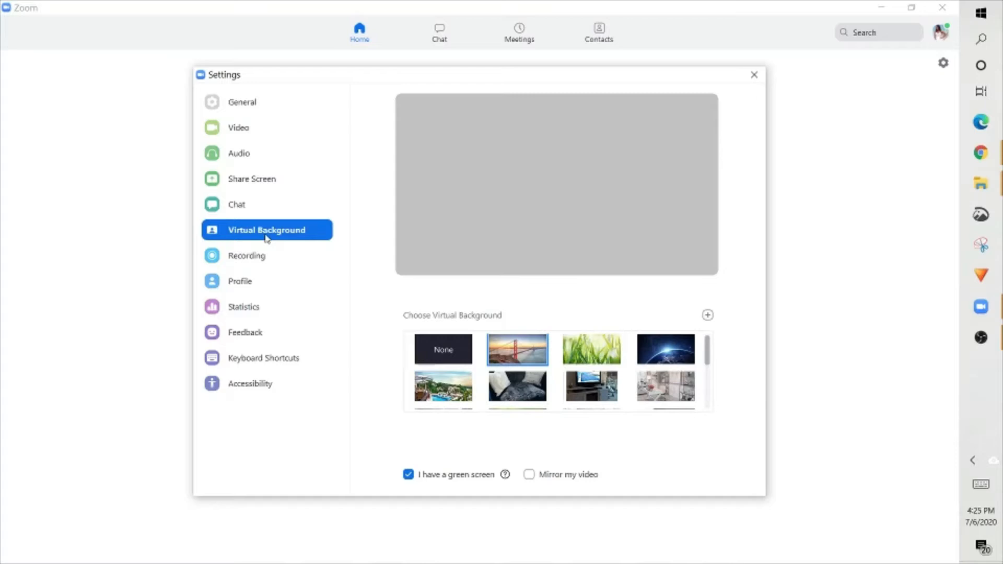
{"action": "mouse_move", "coordinate": [516, 357]}
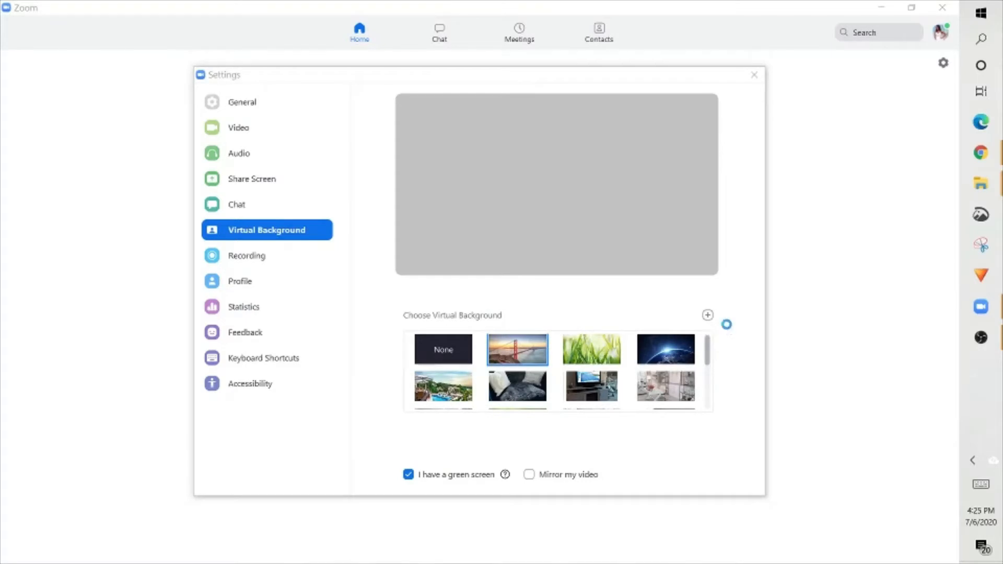
Add the living_room_160x90 picture as a custom virtual background and select it
{"action": "left_click", "coordinate": [706, 314]}
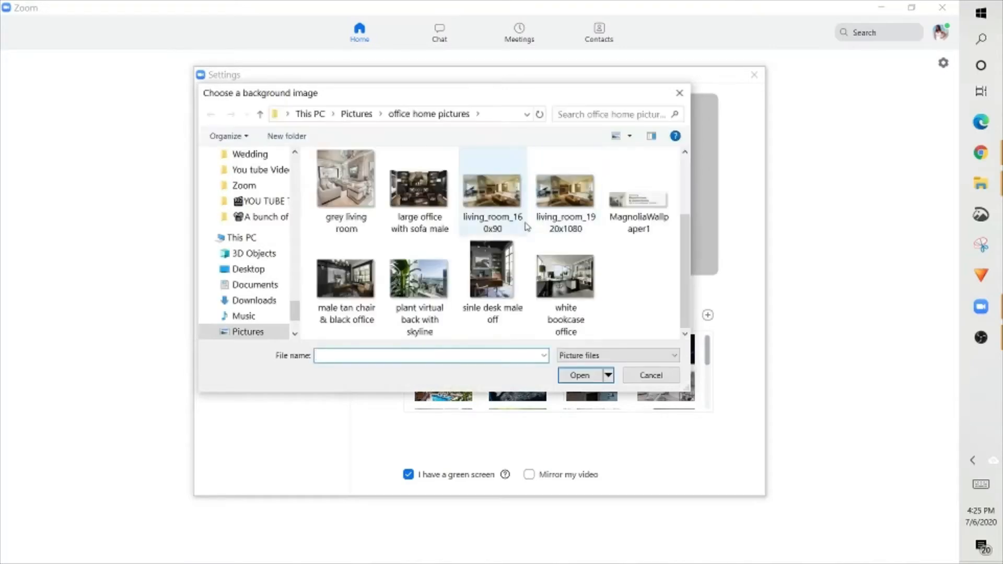
{"action": "mouse_move", "coordinate": [491, 188]}
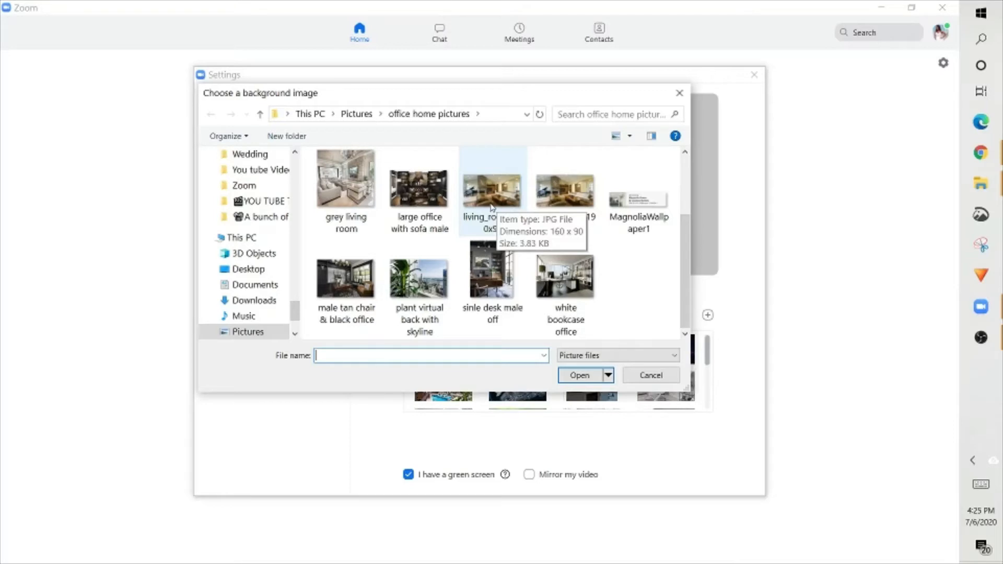
{"action": "left_click", "coordinate": [491, 186]}
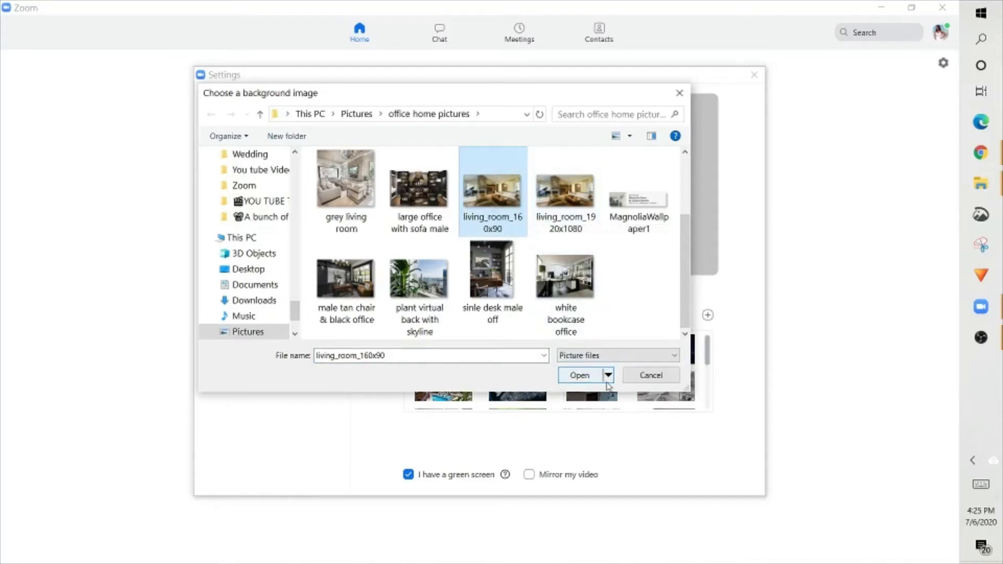
{"action": "left_click", "coordinate": [607, 375]}
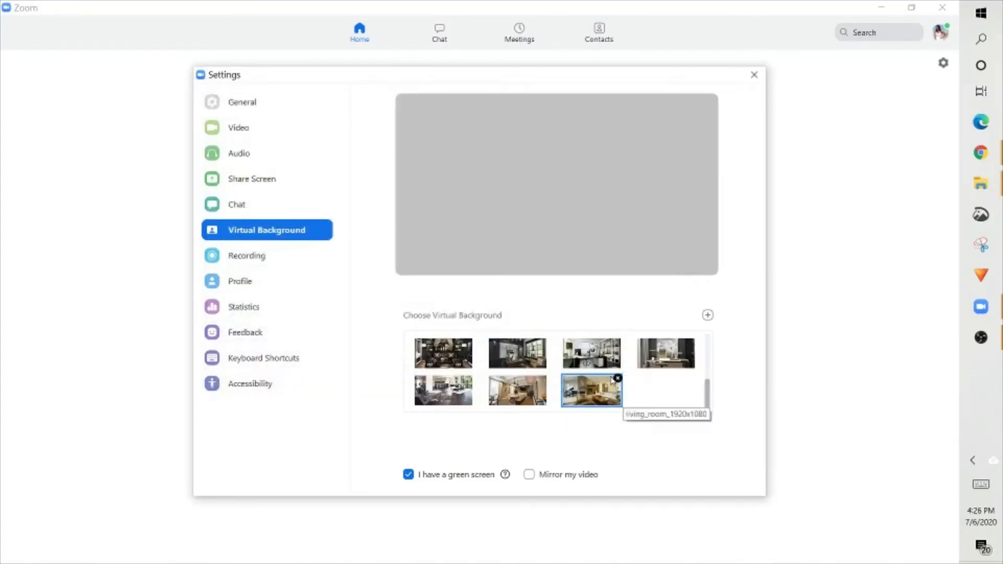
{"action": "mouse_move", "coordinate": [754, 115]}
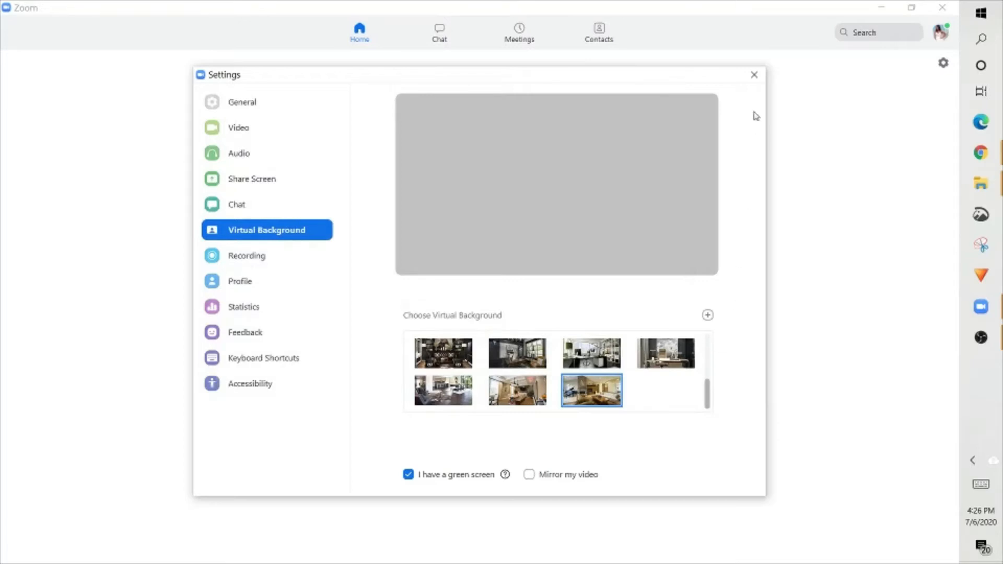
{"action": "mouse_move", "coordinate": [753, 84]}
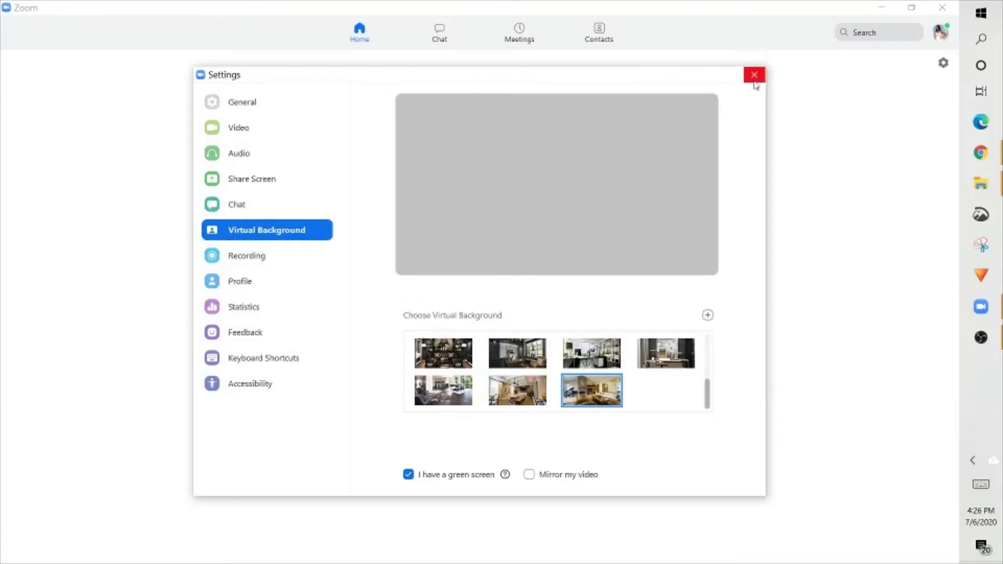
Leave Settings and start a New Meeting from the home screen
{"action": "left_click", "coordinate": [752, 74]}
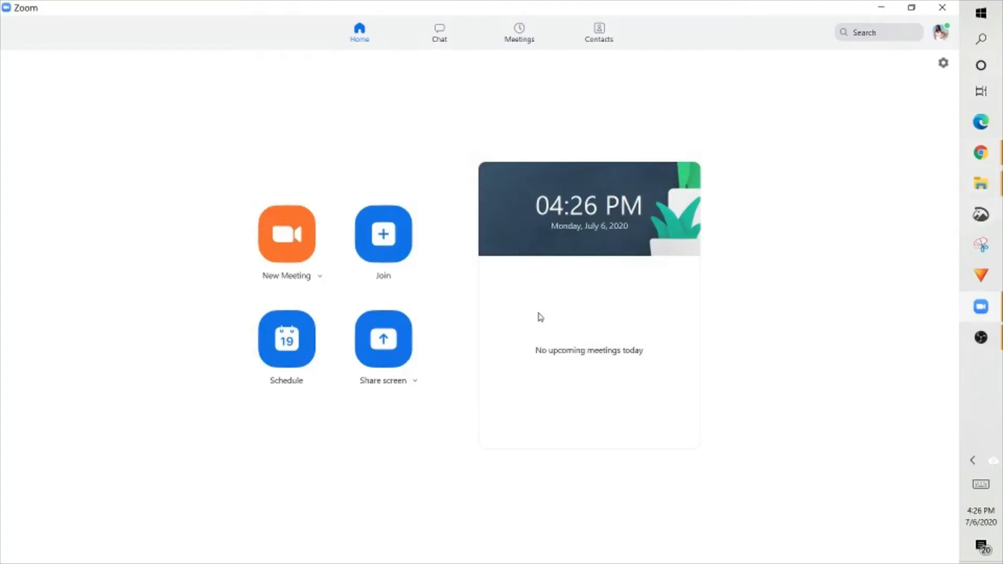
{"action": "mouse_move", "coordinate": [291, 249]}
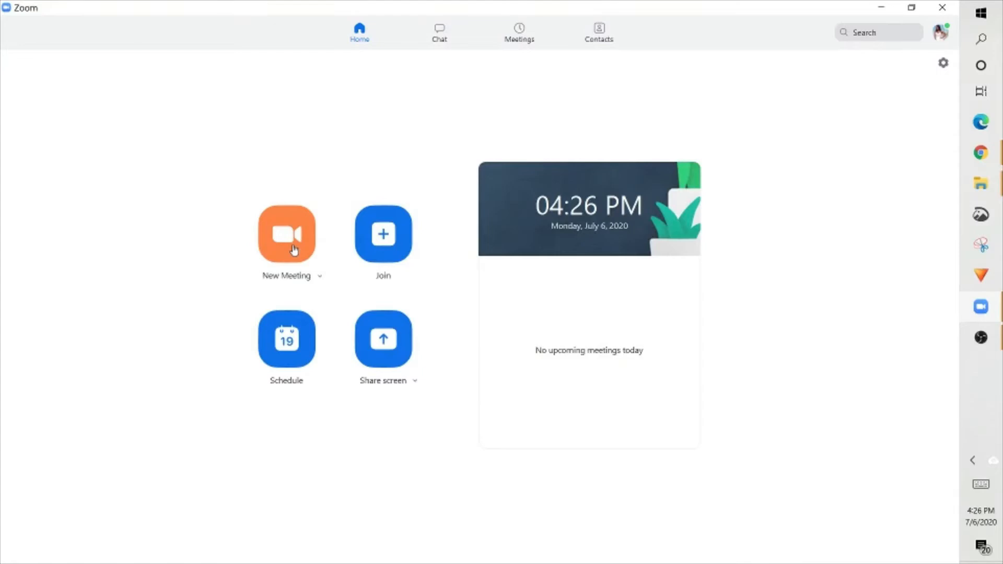
{"action": "left_click", "coordinate": [286, 234]}
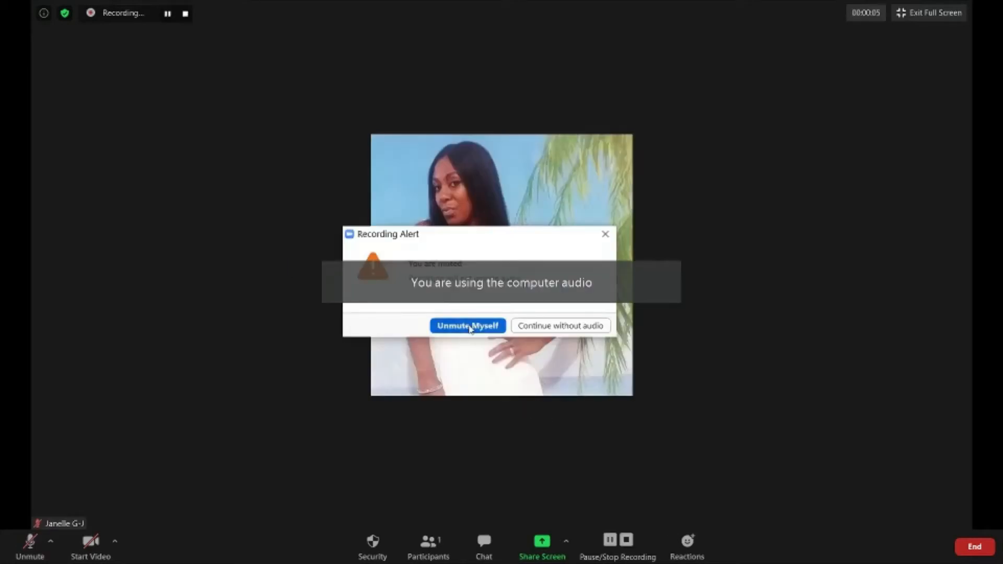
Unmute the microphone and bring up the camera menu beside Start Video
{"action": "left_click", "coordinate": [467, 326]}
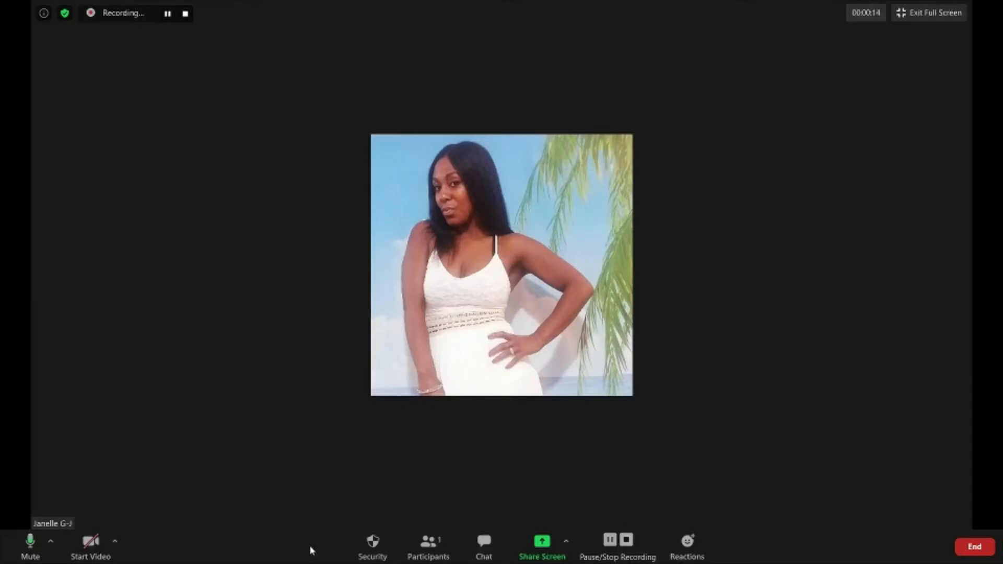
{"action": "mouse_move", "coordinate": [29, 543]}
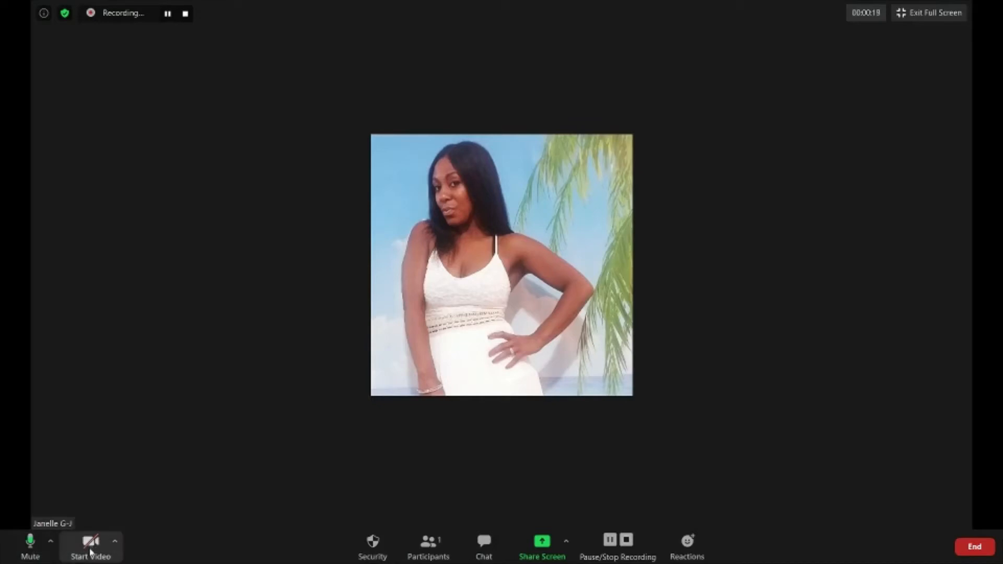
{"action": "mouse_move", "coordinate": [144, 556]}
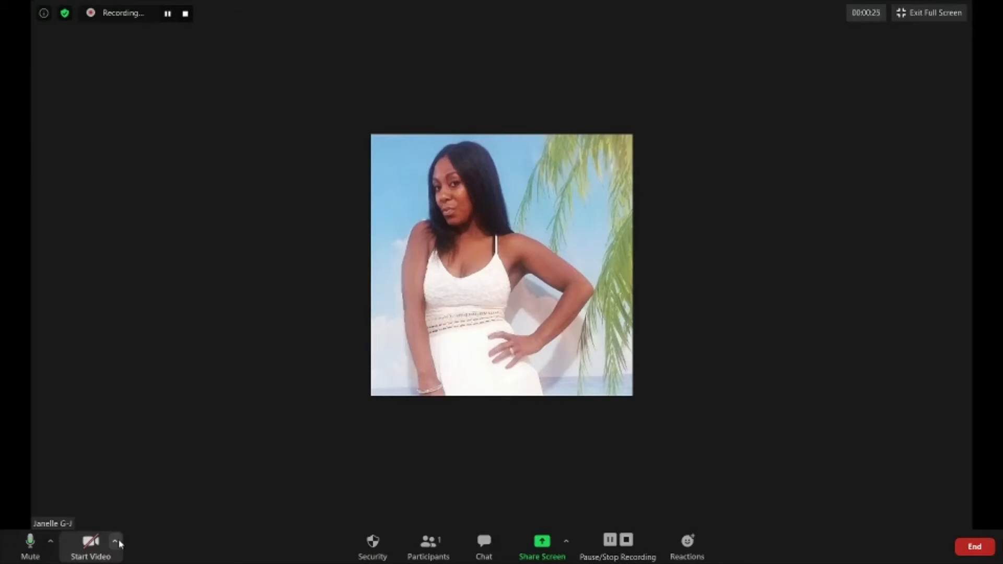
{"action": "left_click", "coordinate": [113, 544]}
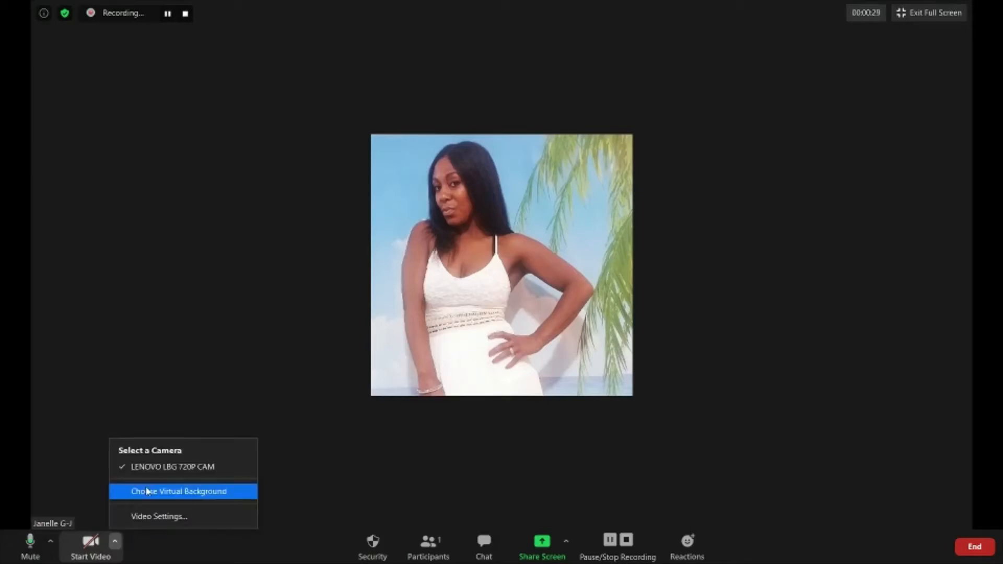
{"action": "mouse_move", "coordinate": [149, 497]}
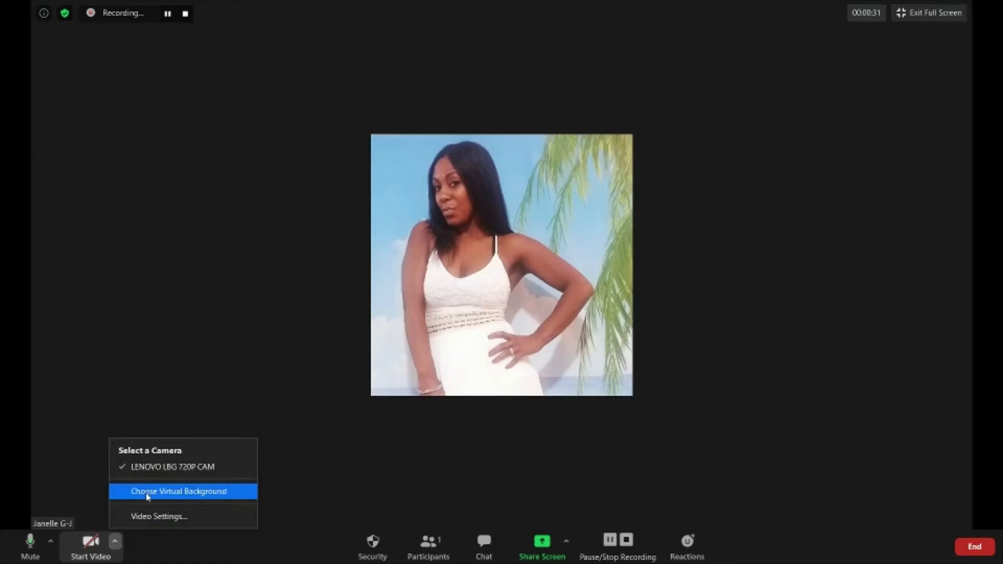
Choose Virtual Background from the camera menu and browse its thumbnail gallery
{"action": "left_click", "coordinate": [179, 491]}
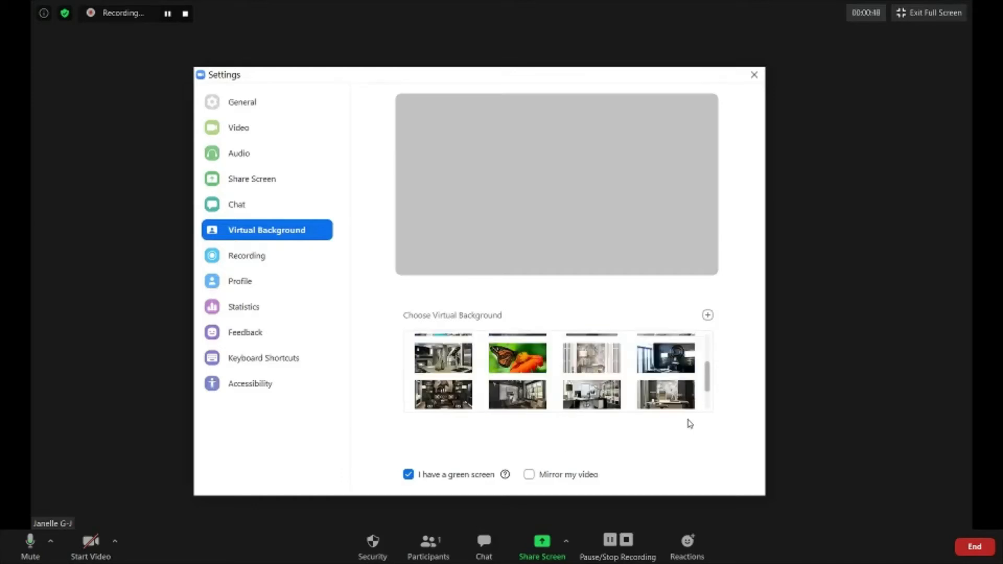
{"action": "scroll", "scroll_direction": "down", "scroll_amount": 3}
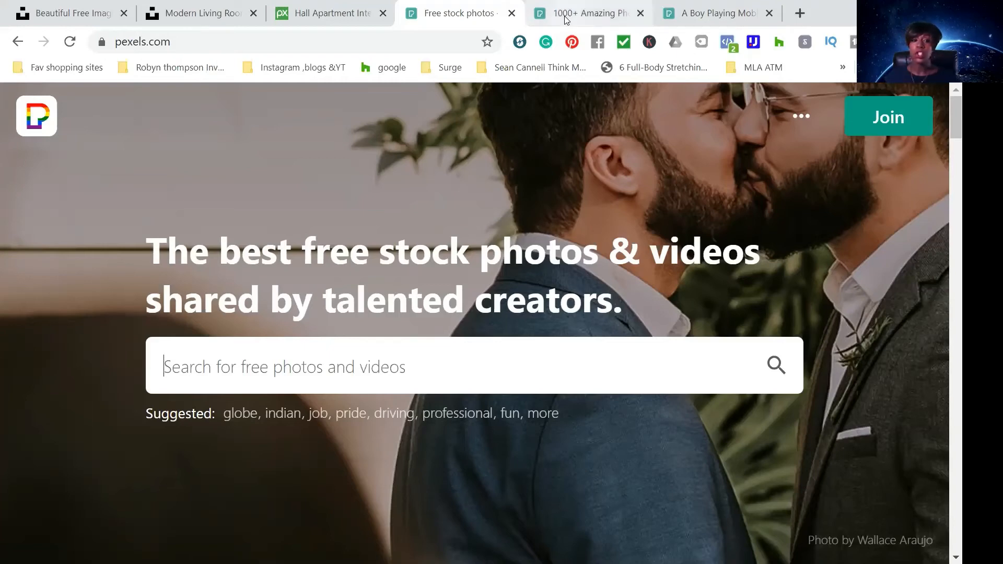
Search Pexels for 'phones', then switch to the boy playing mobile games video tab
{"action": "type", "text": "phones"}
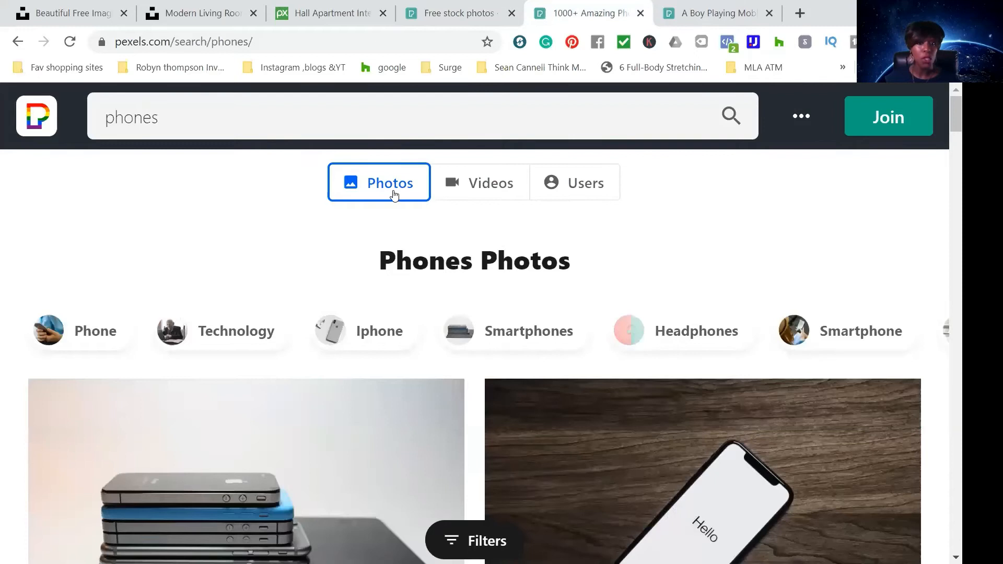
{"action": "mouse_move", "coordinate": [615, 195]}
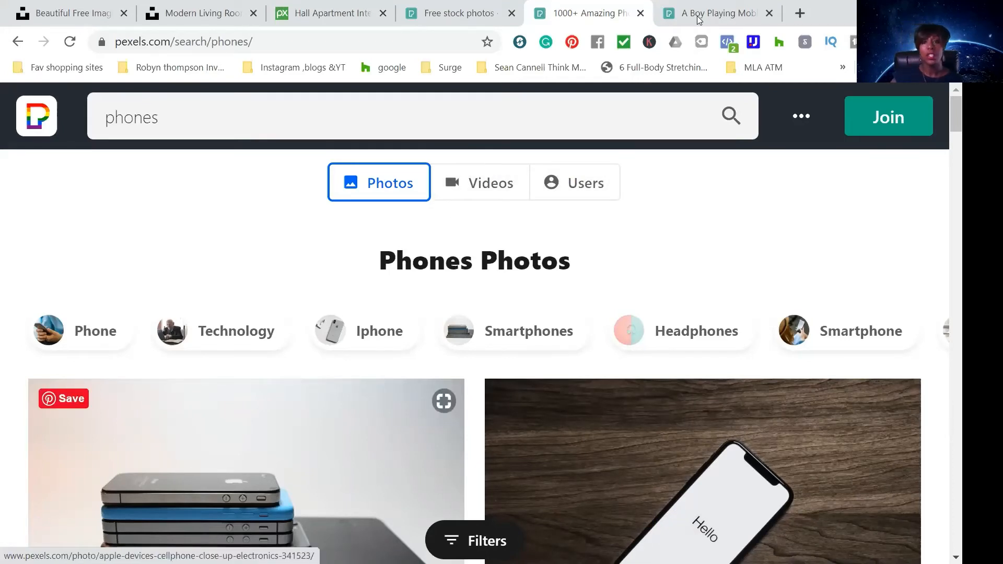
{"action": "left_click", "coordinate": [700, 14]}
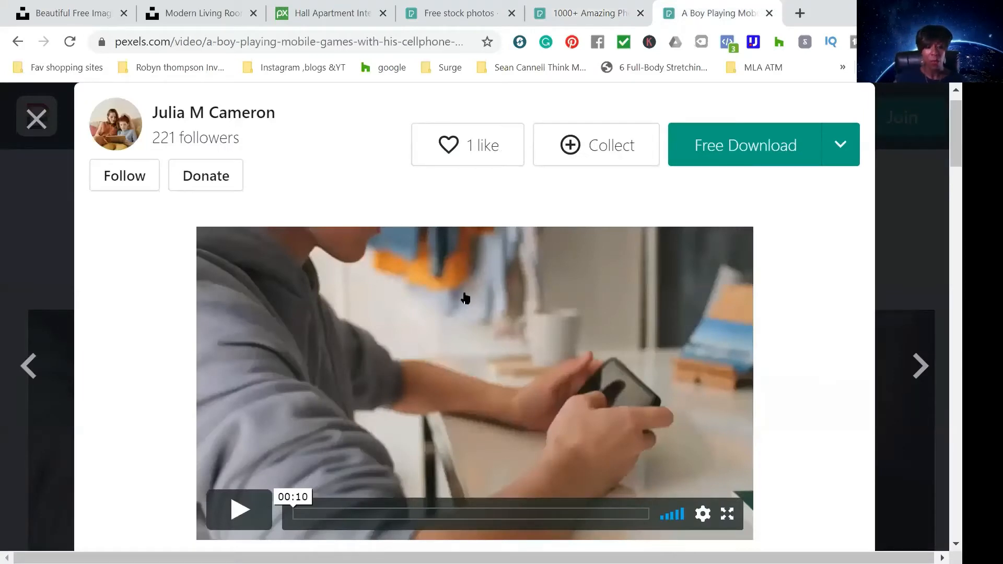
Show the video's Free Download size list and pick Full HD
{"action": "scroll", "scroll_direction": "down", "scroll_amount": 3}
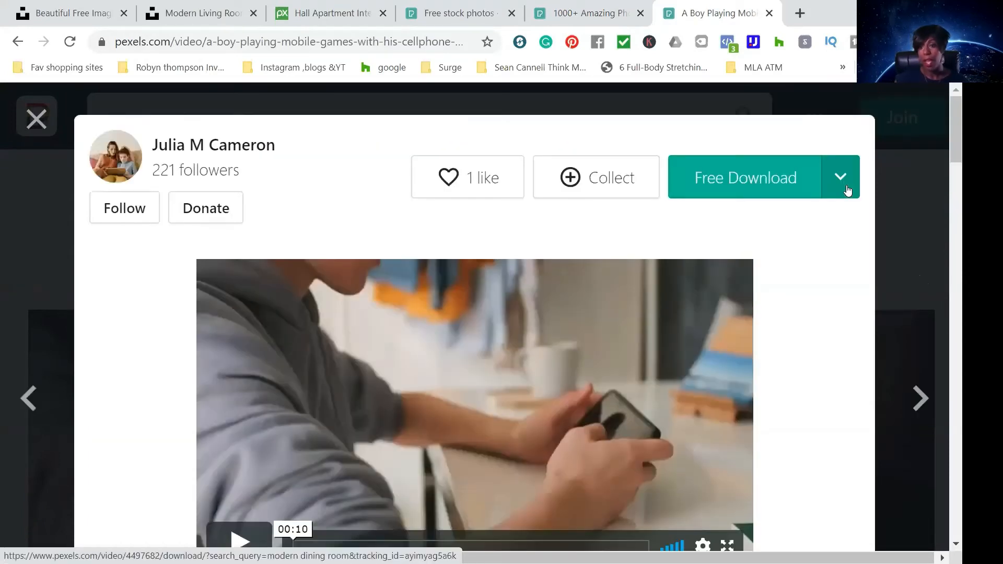
{"action": "left_click", "coordinate": [840, 176]}
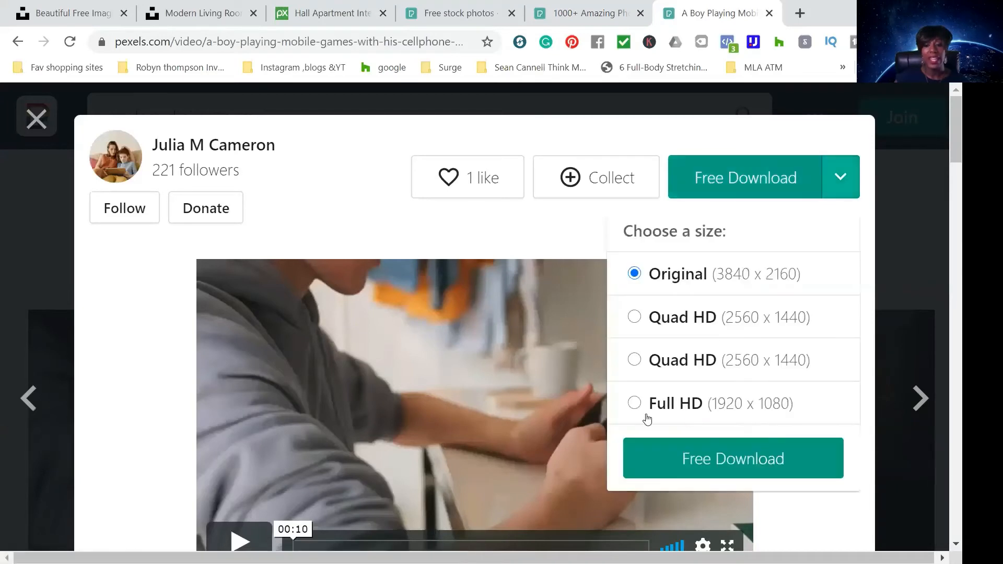
{"action": "mouse_move", "coordinate": [643, 419]}
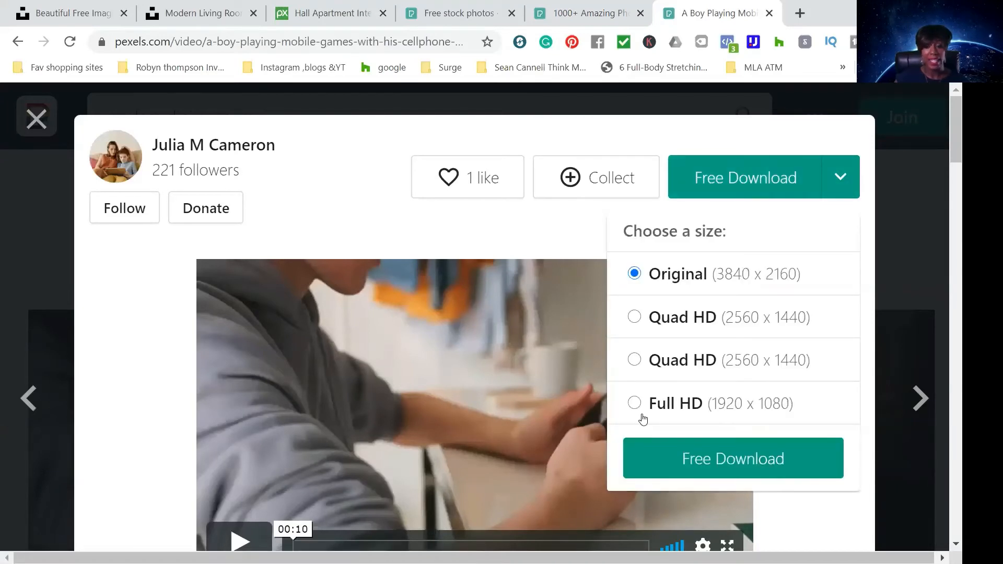
{"action": "left_click", "coordinate": [635, 403]}
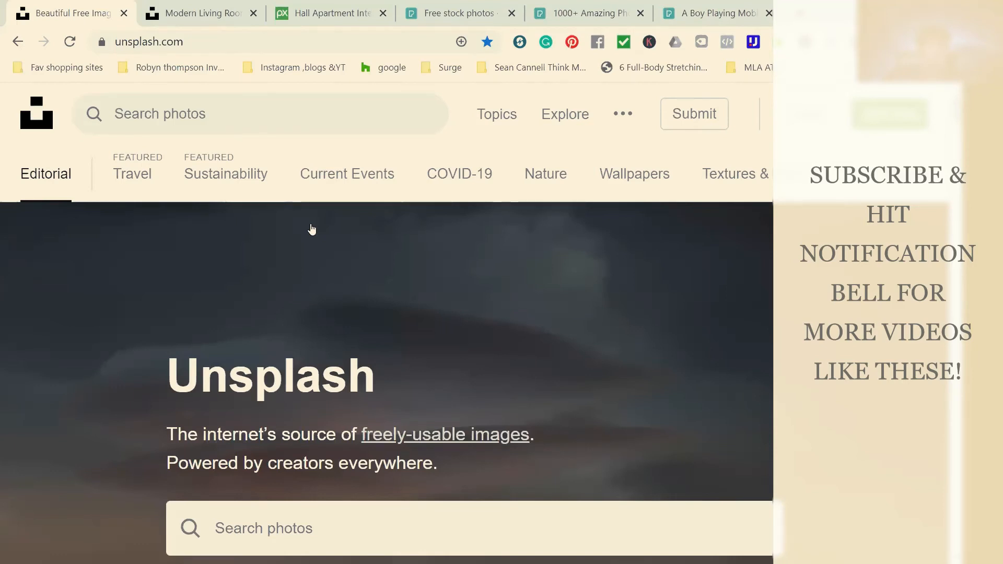
Switch to the Modern Living Room Unsplash results and scroll through the room photos
{"action": "scroll", "scroll_direction": "down", "scroll_amount": 3}
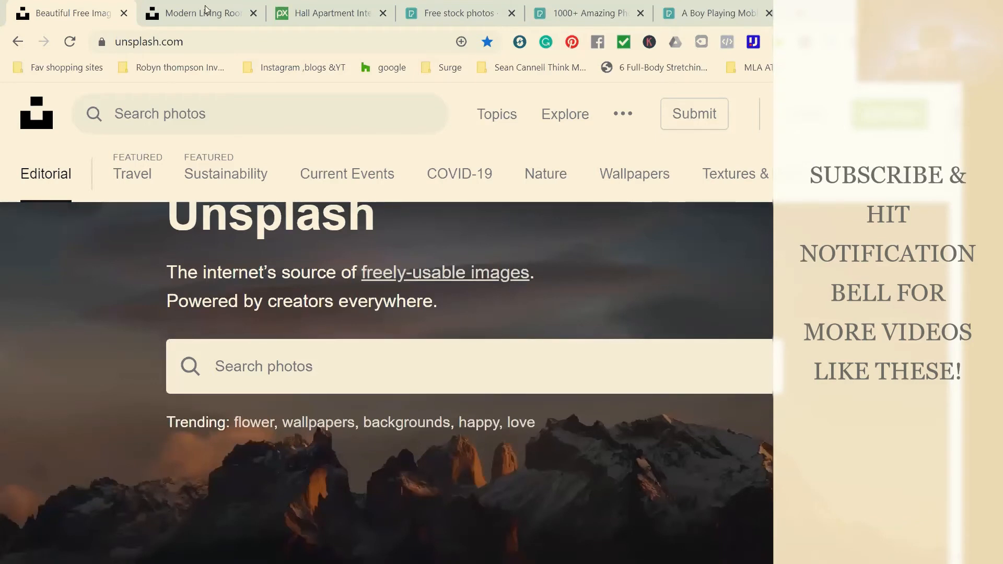
{"action": "left_click", "coordinate": [199, 13]}
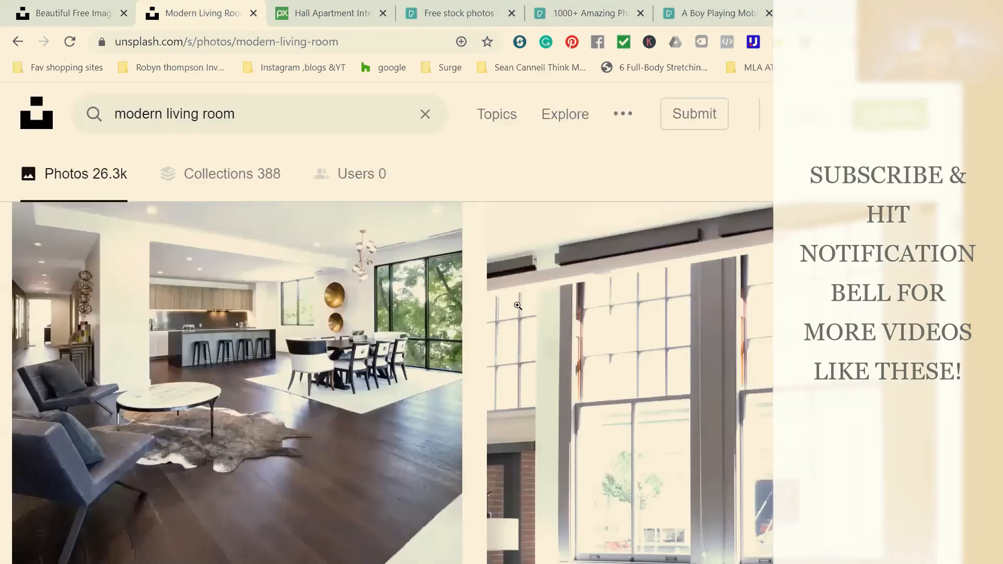
{"action": "scroll", "scroll_direction": "down", "scroll_amount": 3}
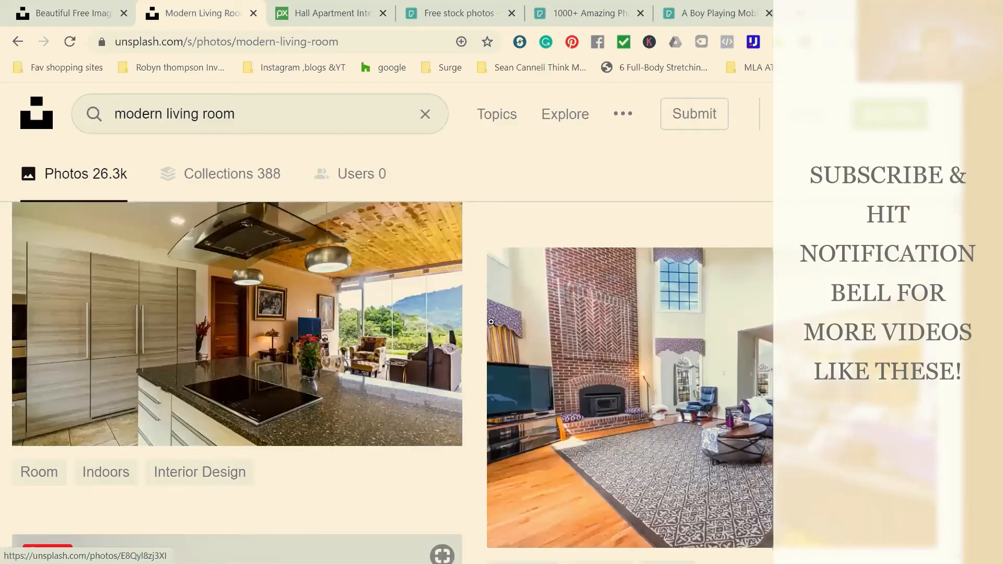
{"action": "mouse_move", "coordinate": [486, 333]}
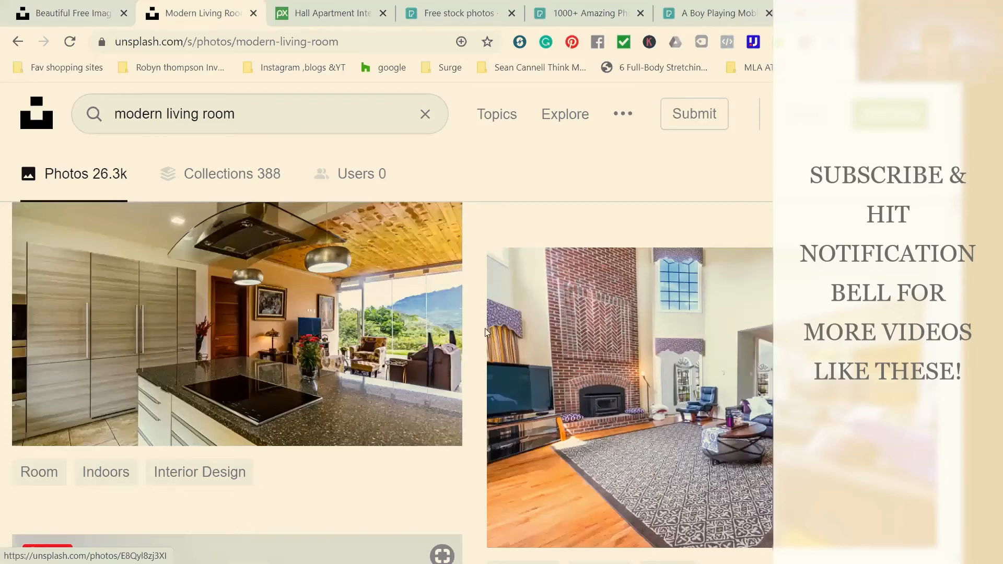
{"action": "scroll", "scroll_direction": "down", "scroll_amount": 3}
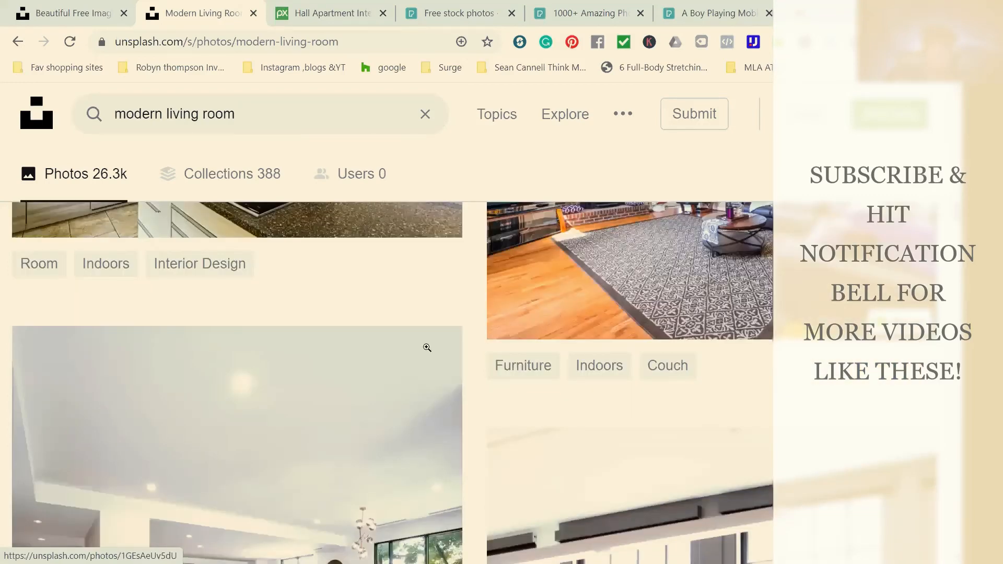
{"action": "scroll", "scroll_direction": "down", "scroll_amount": 3}
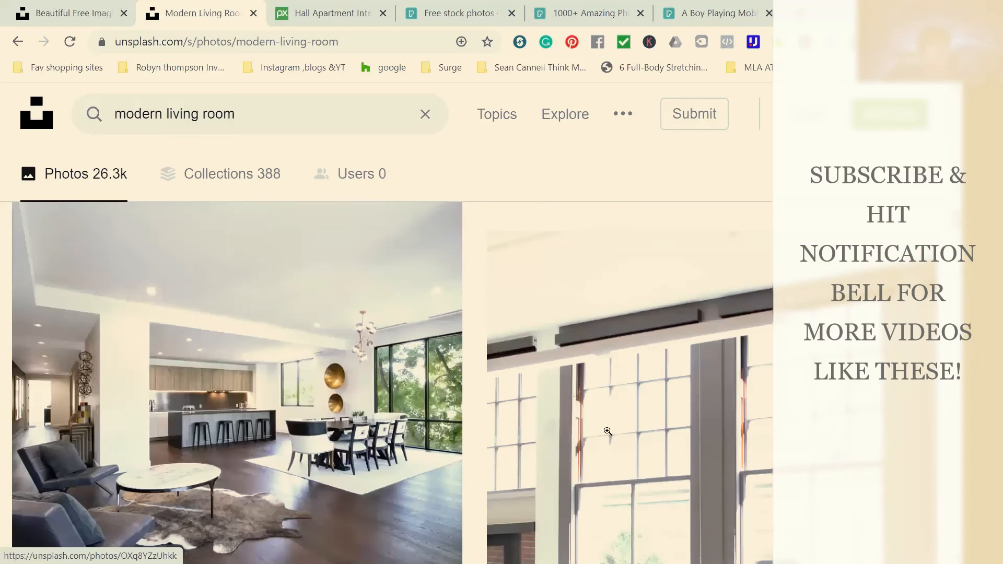